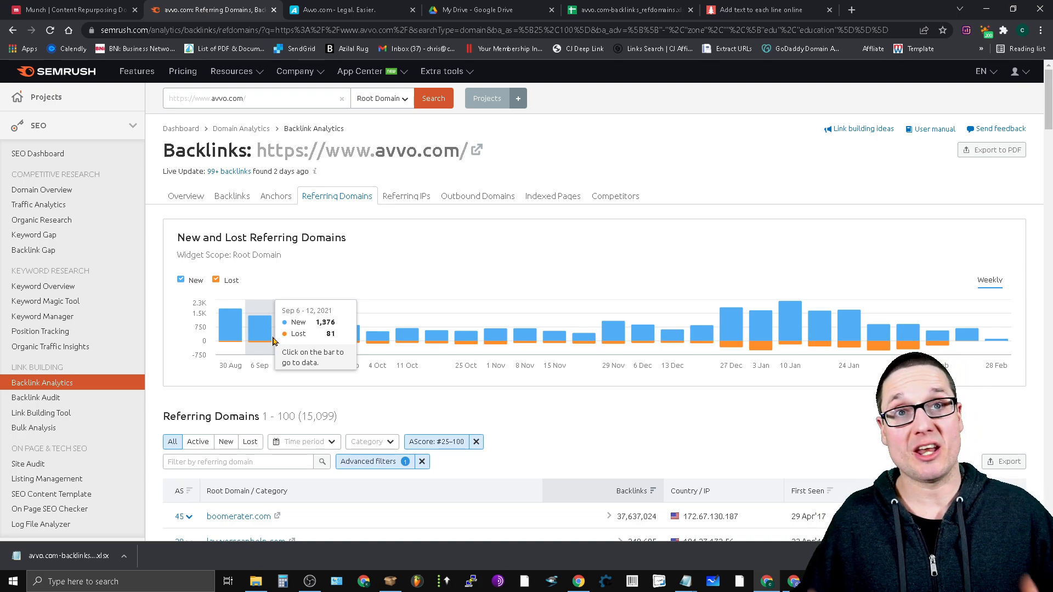
# - Enter '.edu' as the exclude rule for Avvo's referring domains
pyautogui.write('.edu')
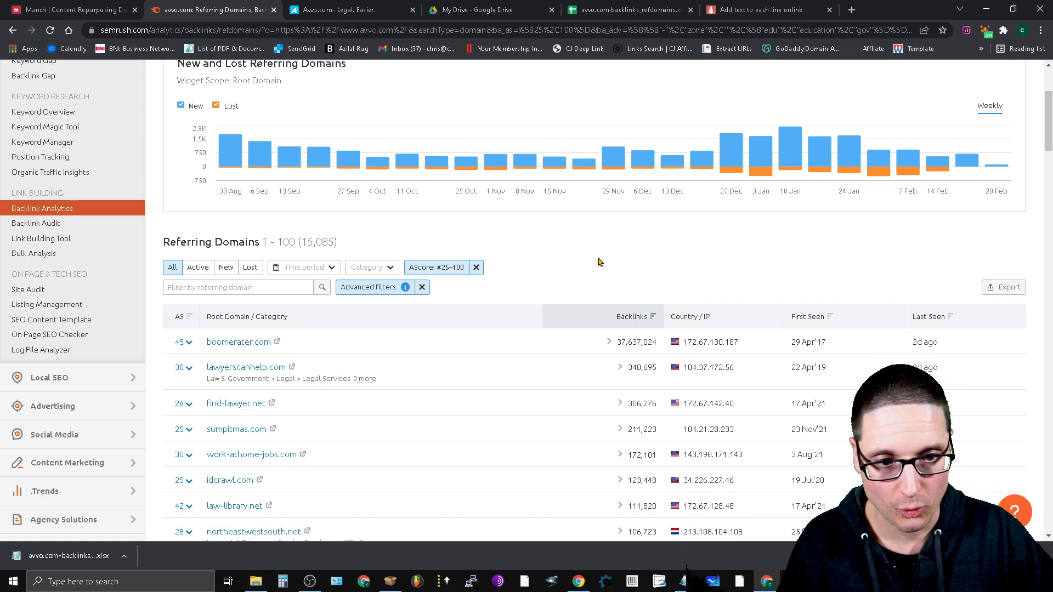
# - Finalize the referring domains filters at 15,085 domains and start the export
pyautogui.click(832, 10)
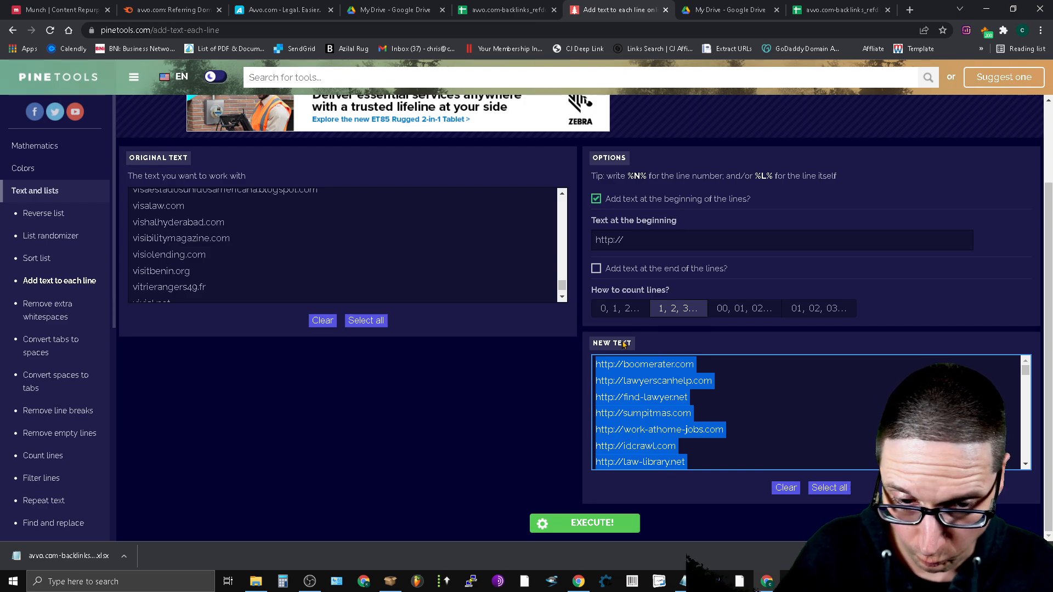
pyautogui.click(739, 581)
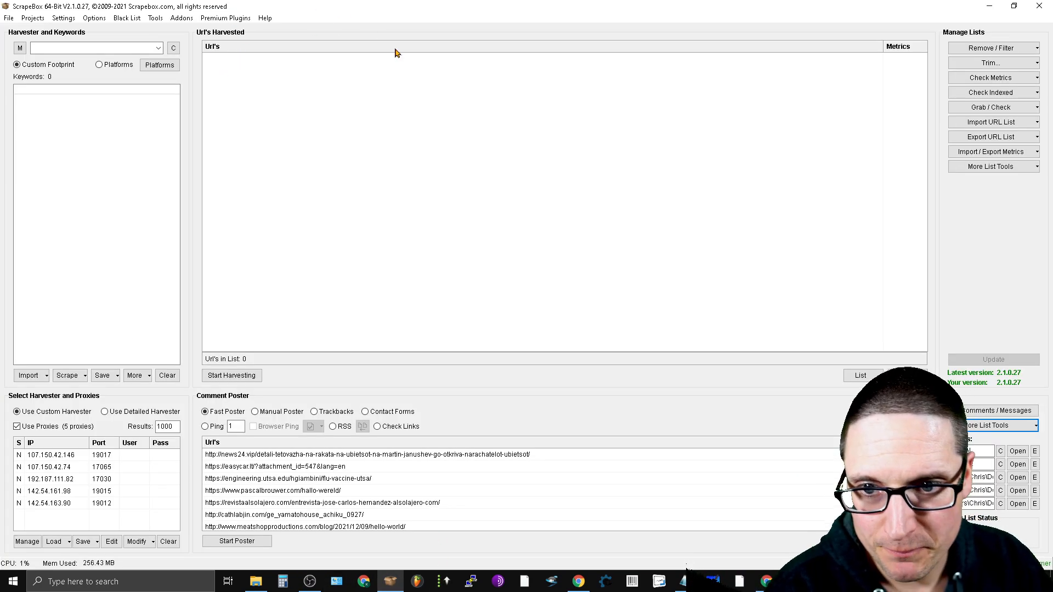
pyautogui.moveTo(488, 485)
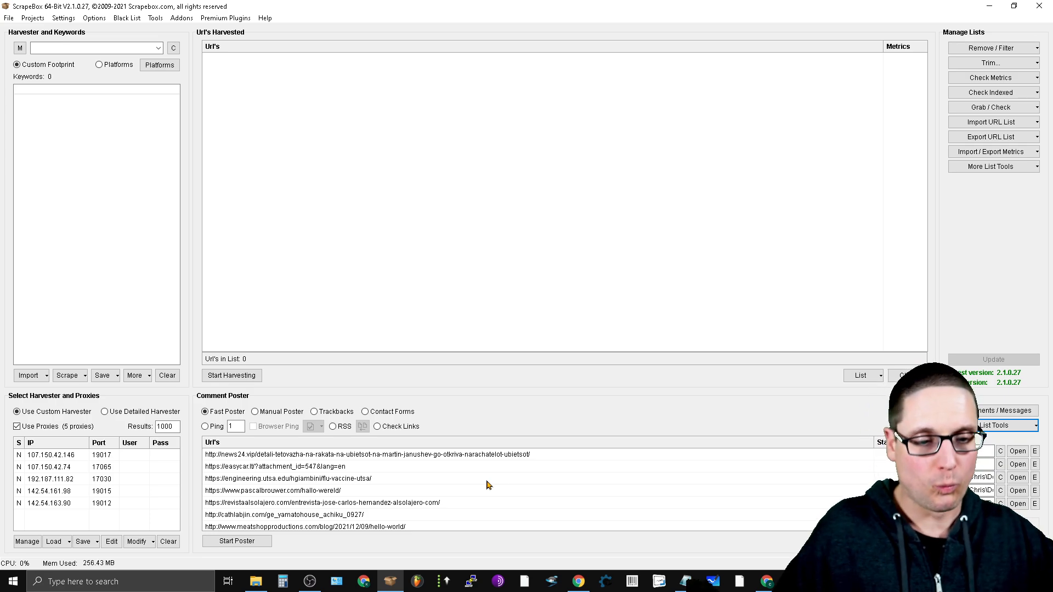